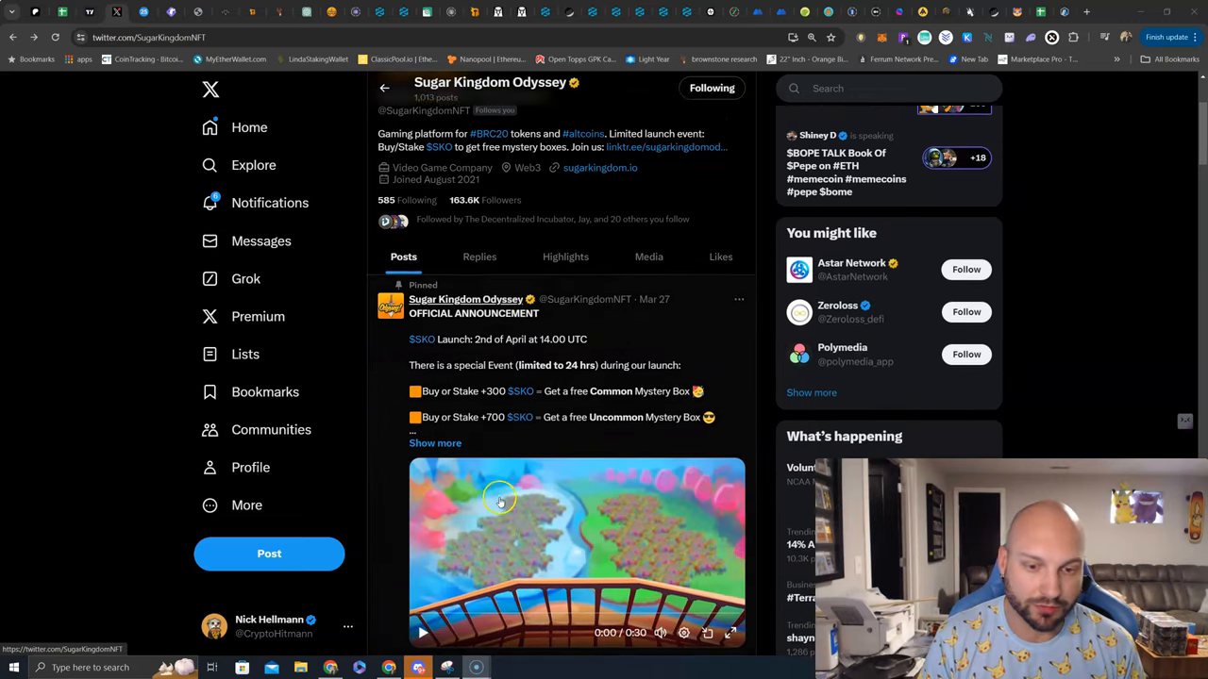
# Scroll to the pinned SKO launch post, play its video and expand the full announcement text.
pyautogui.scroll(-3)
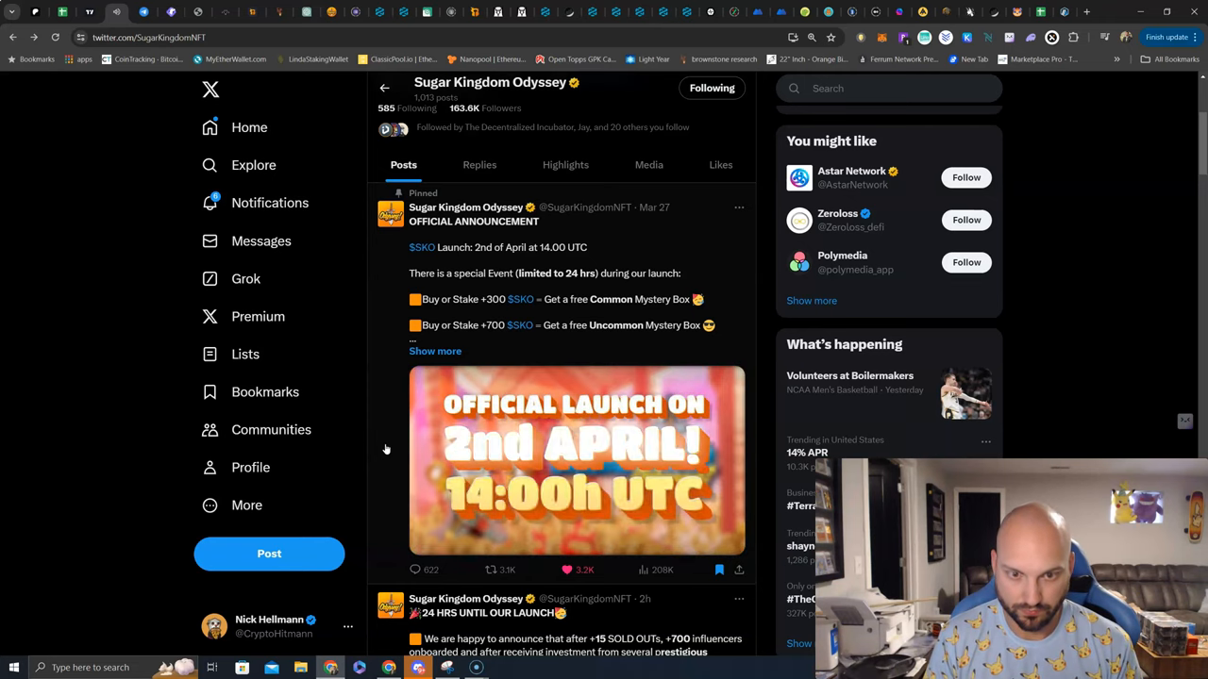
pyautogui.click(577, 460)
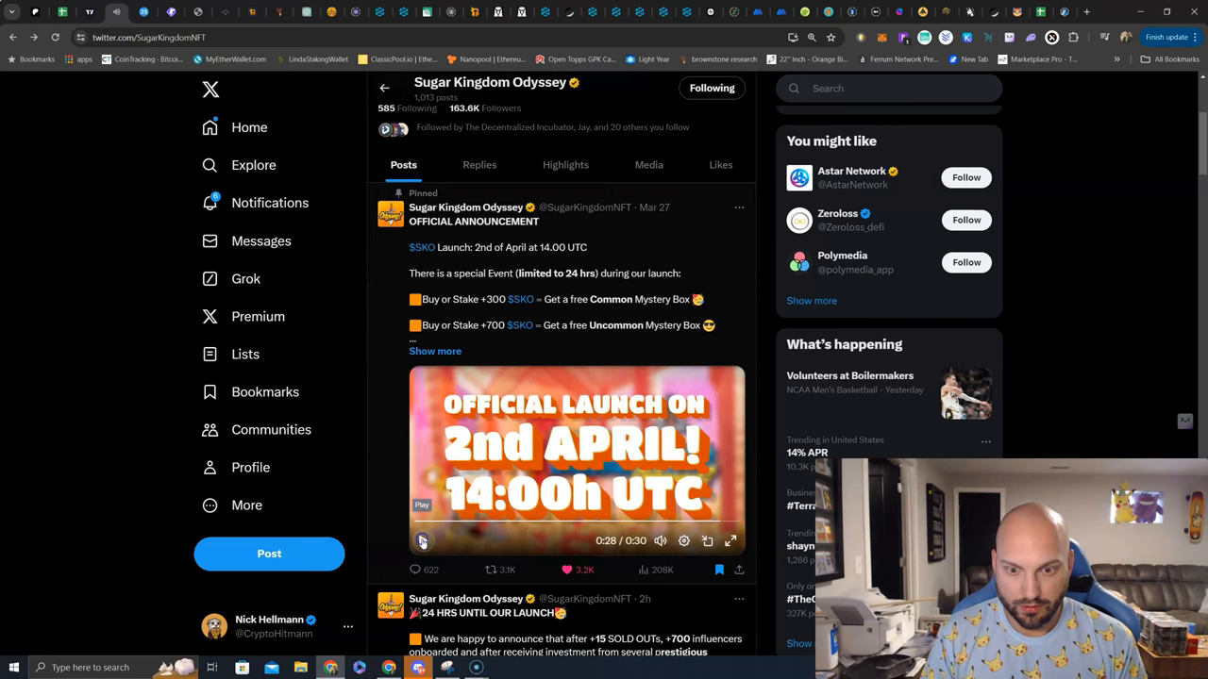
pyautogui.click(423, 540)
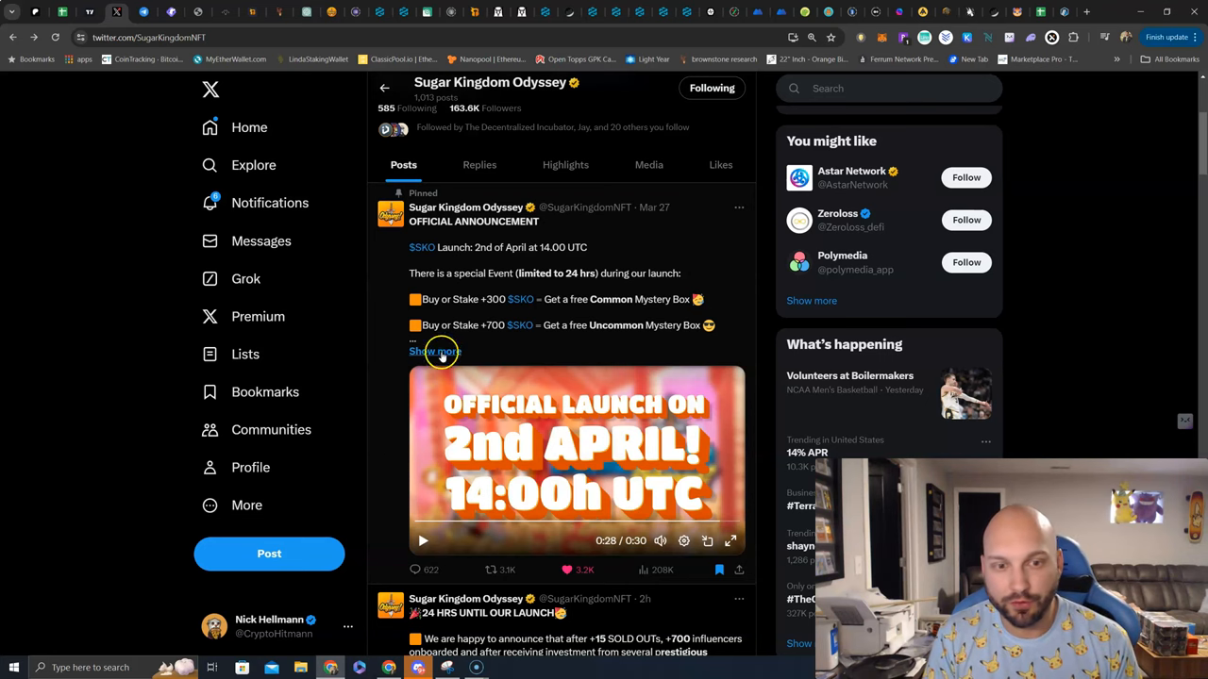
pyautogui.click(434, 351)
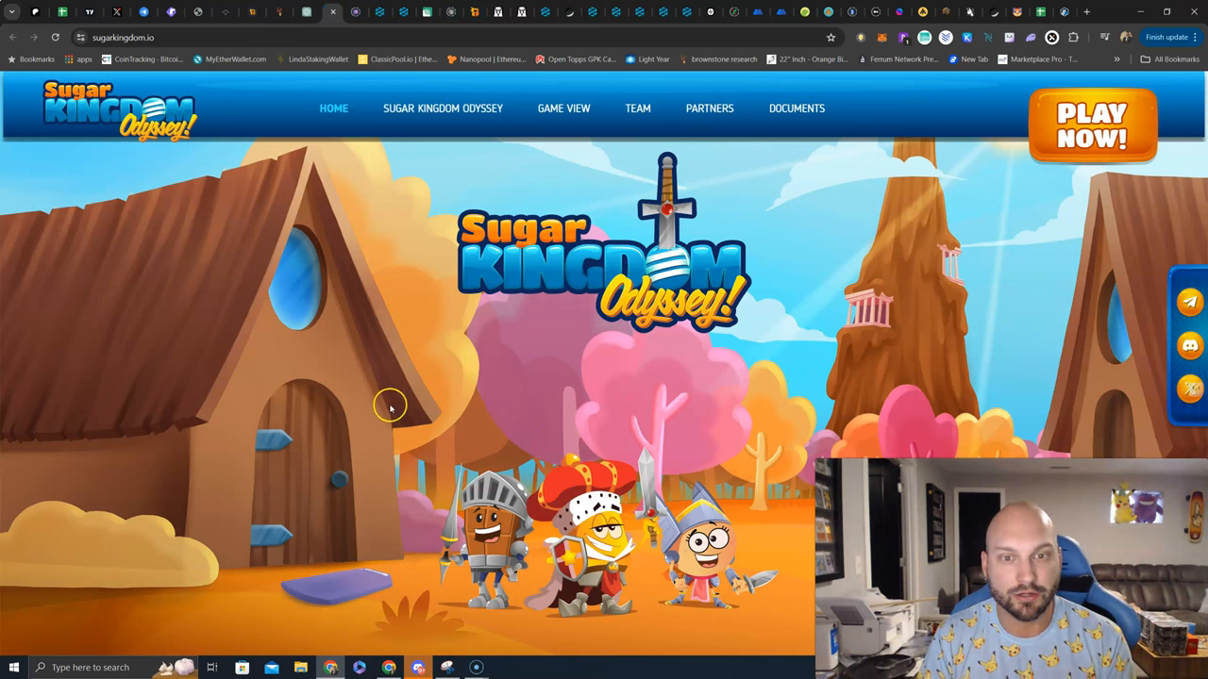
pyautogui.moveTo(117, 68)
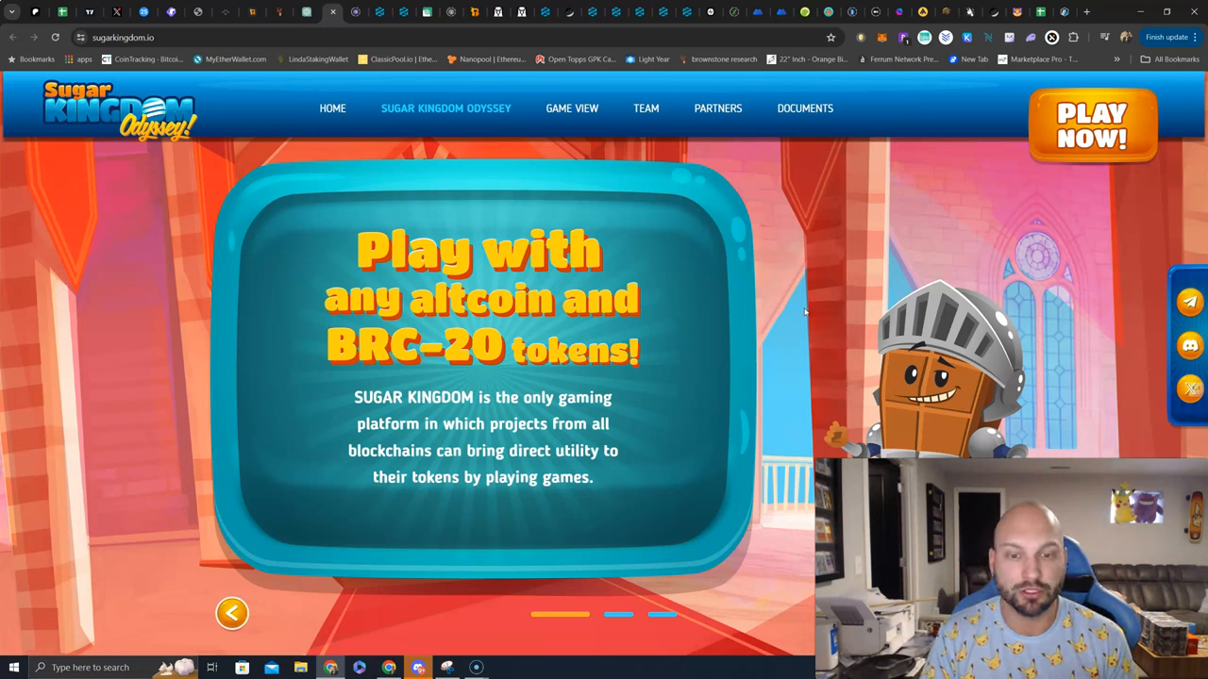
pyautogui.moveTo(802, 423)
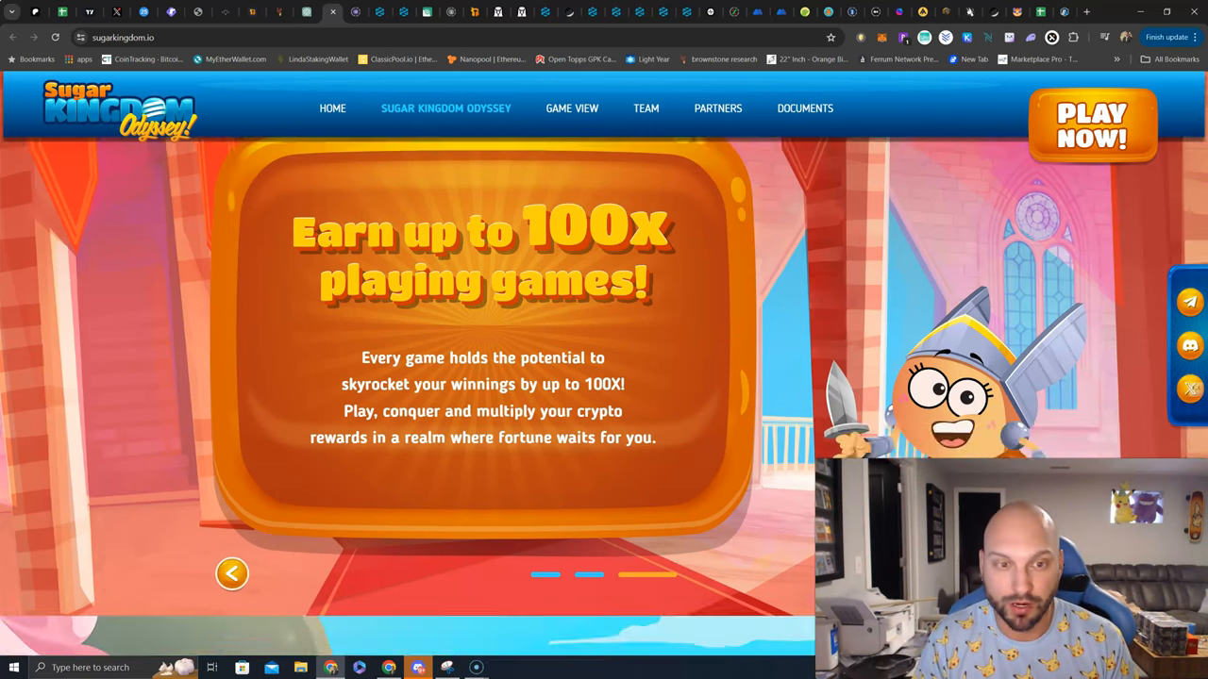
# Jump to Game View and play the Official Teaser video through to its end.
pyautogui.click(572, 108)
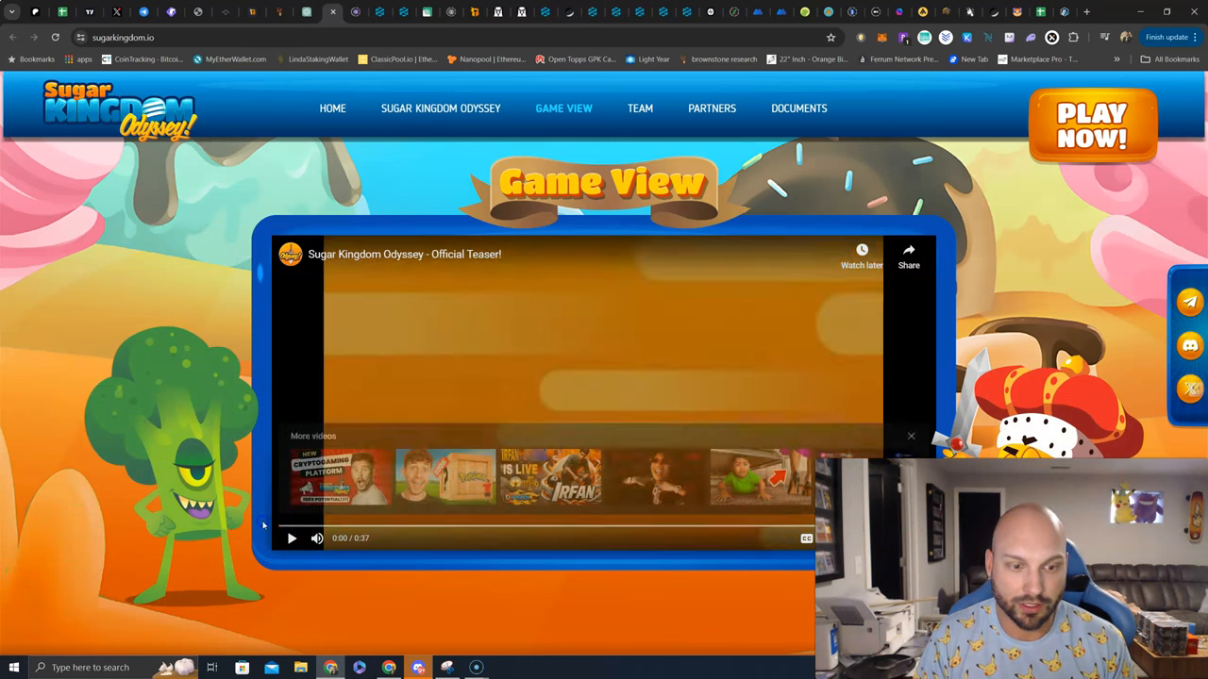
pyautogui.click(291, 538)
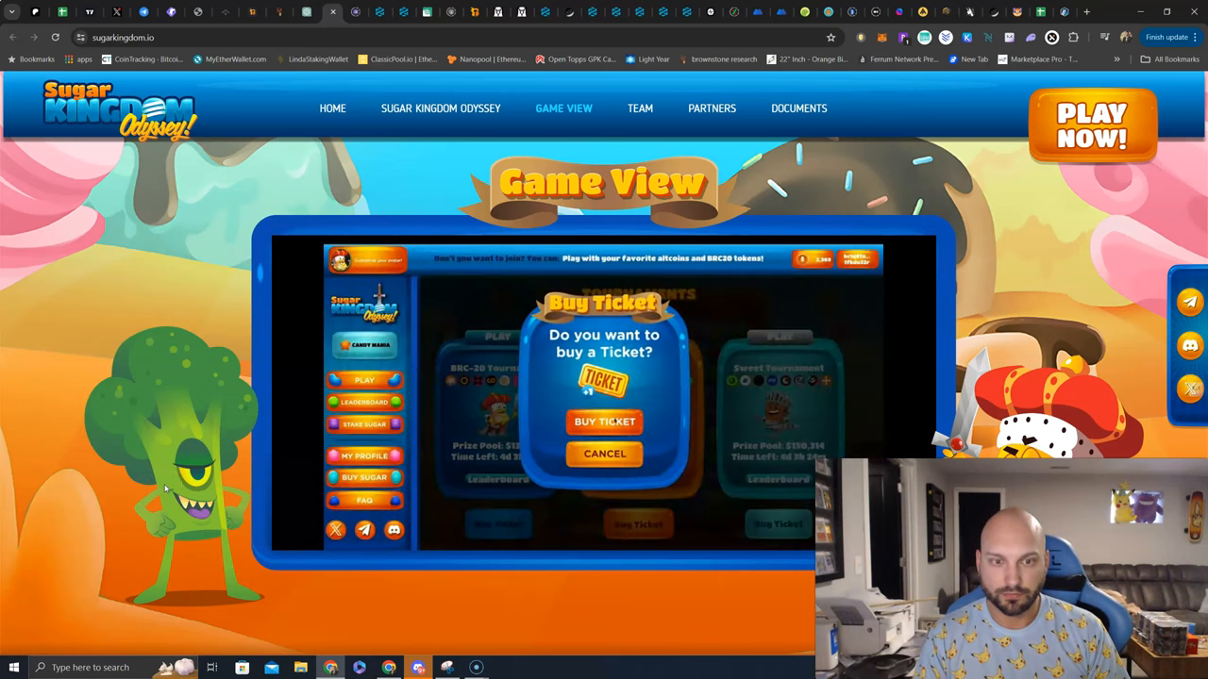
pyautogui.click(604, 453)
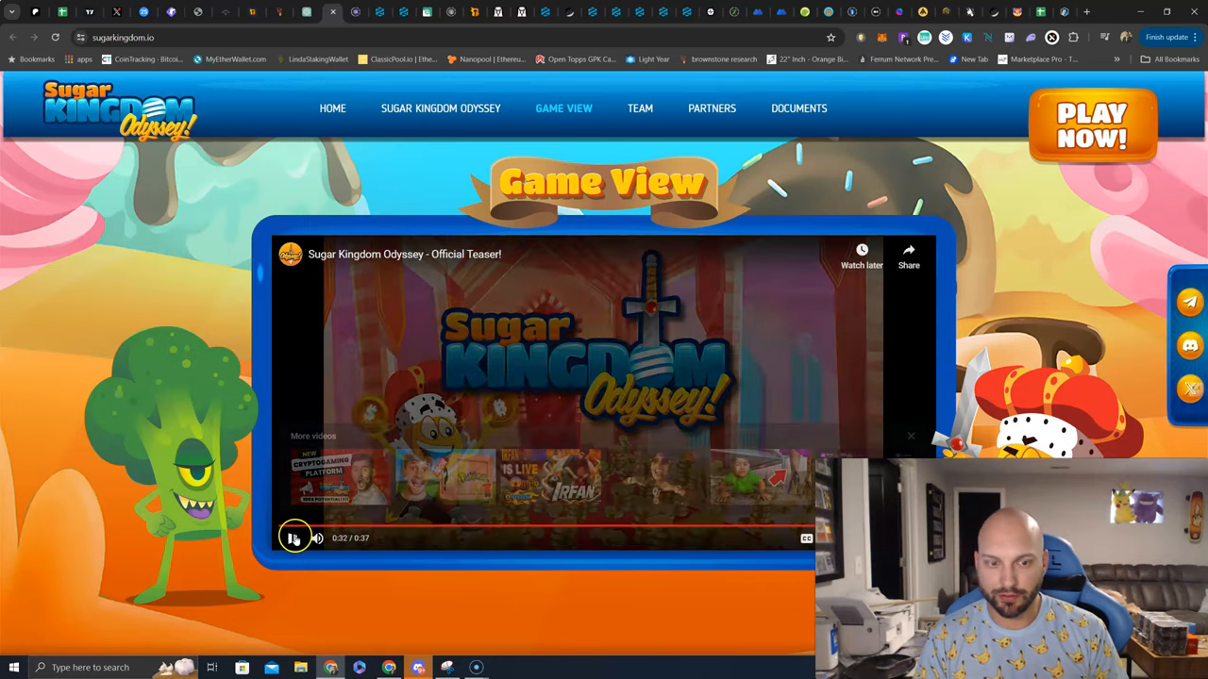
pyautogui.click(291, 538)
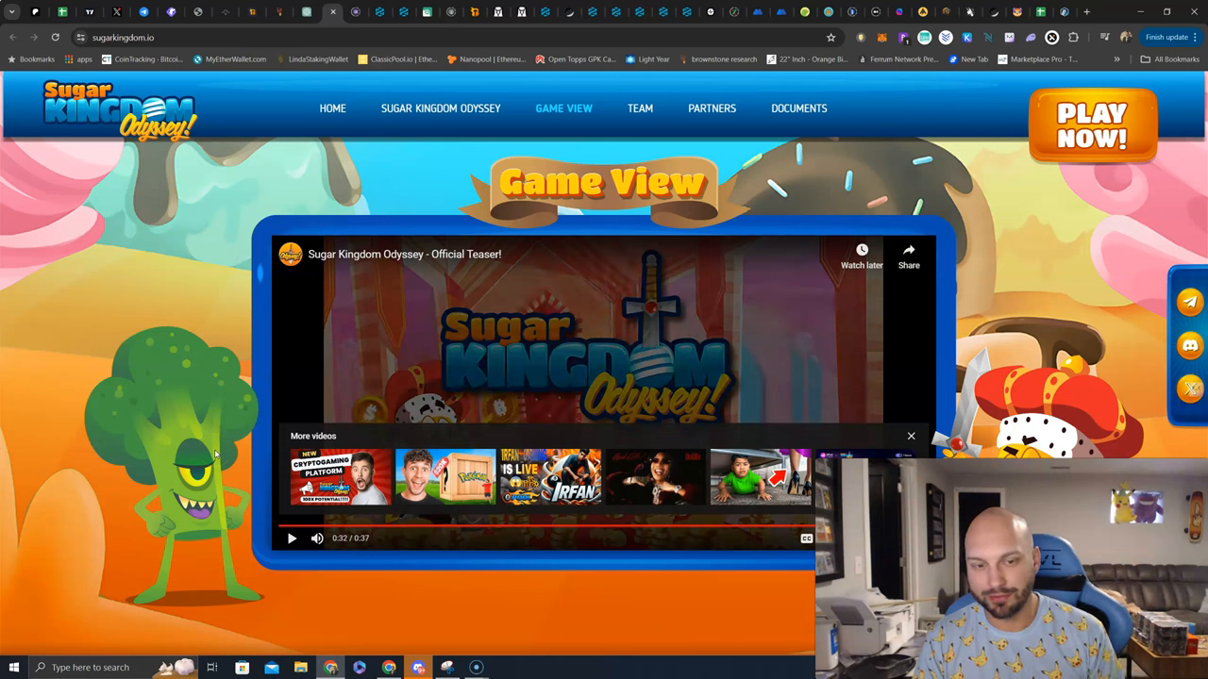
pyautogui.moveTo(196, 464)
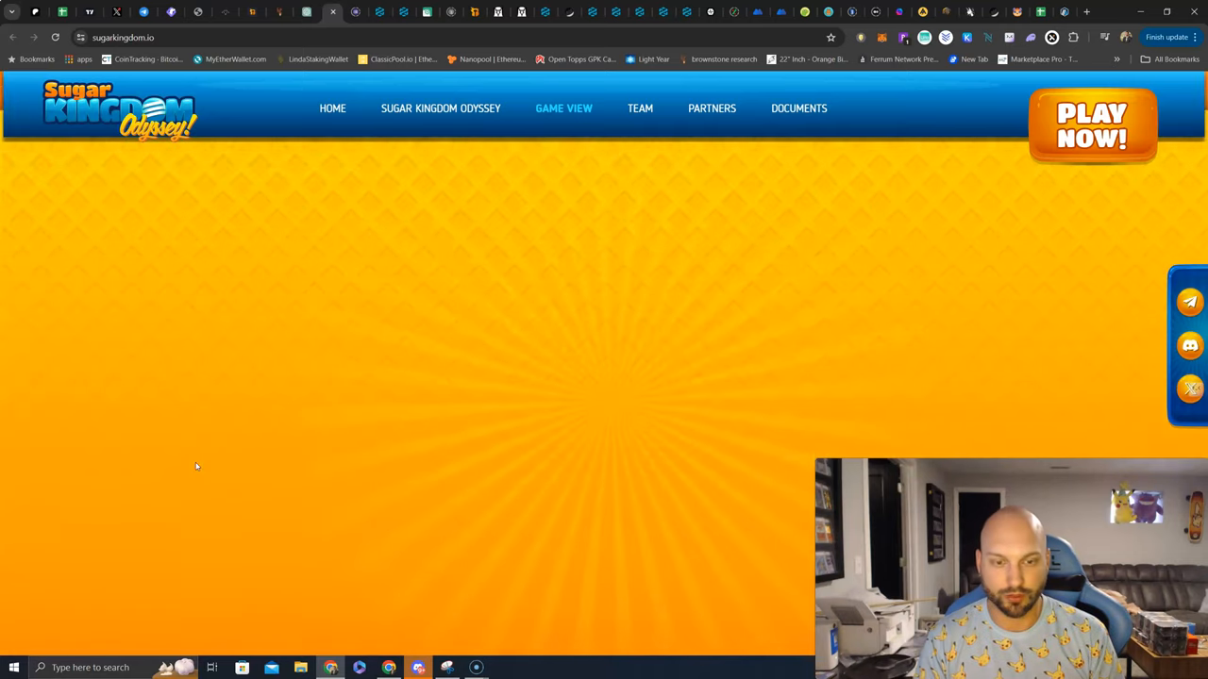
# Show the Team & Advisors section, then move on to the Partners logo grid.
pyautogui.click(636, 108)
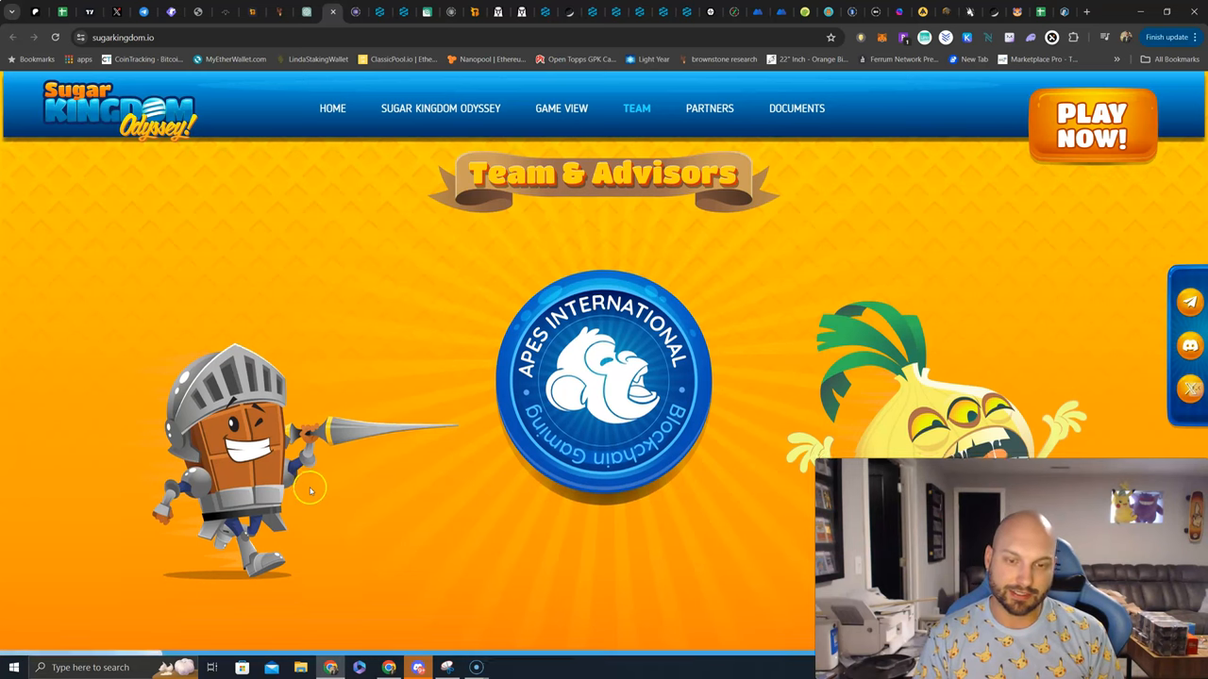
pyautogui.click(710, 108)
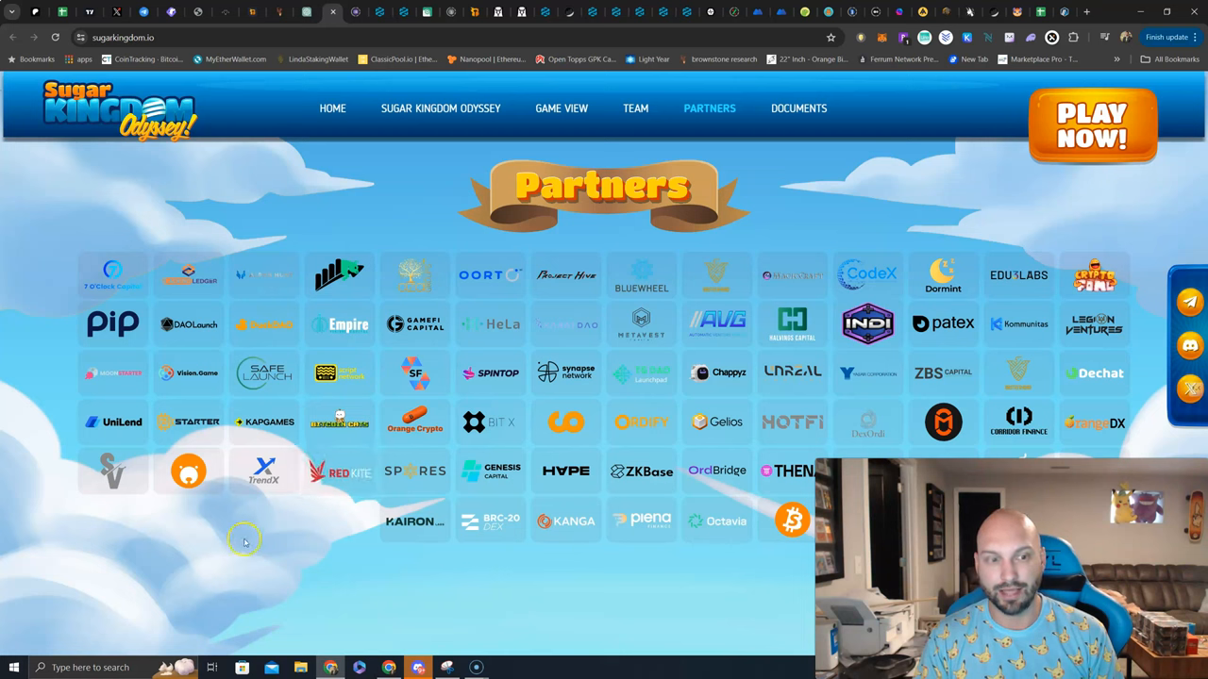
pyautogui.moveTo(309, 536)
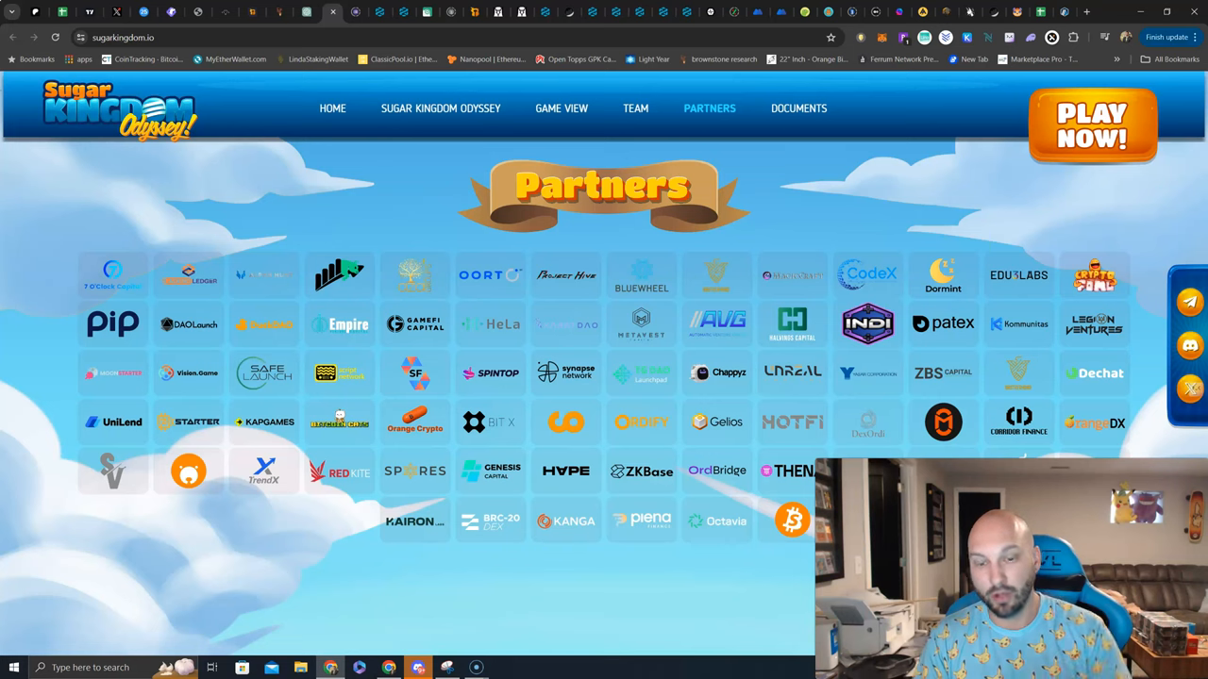
pyautogui.moveTo(717, 472)
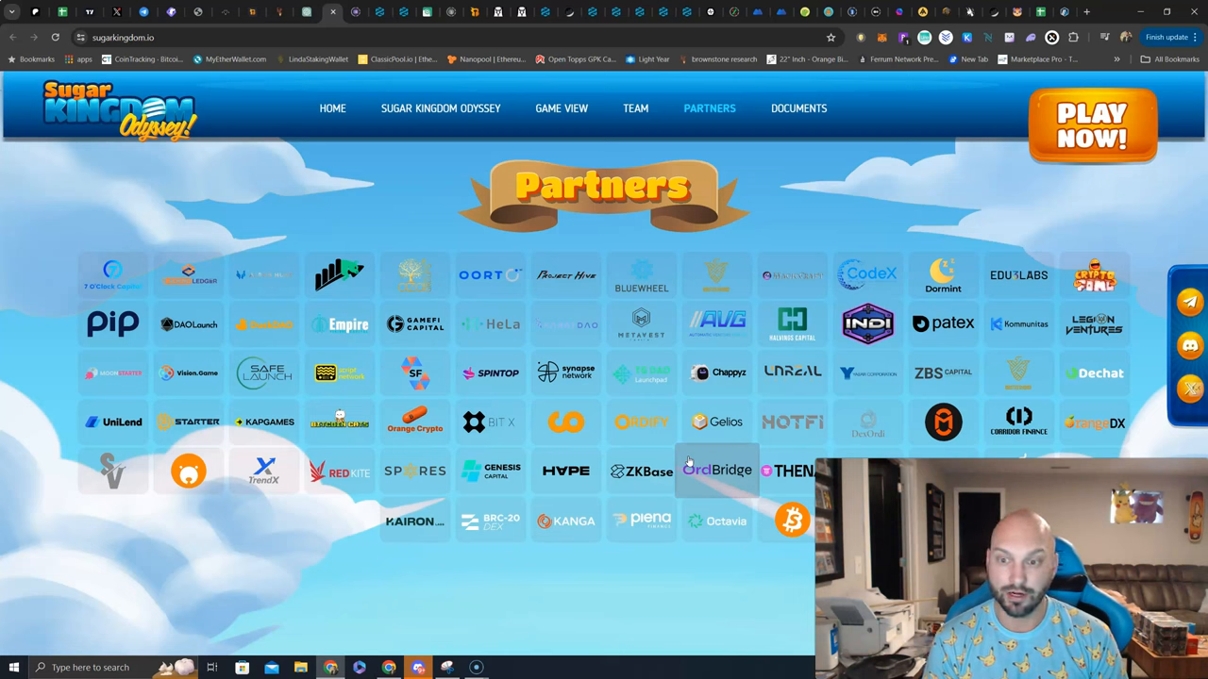
pyautogui.moveTo(721, 394)
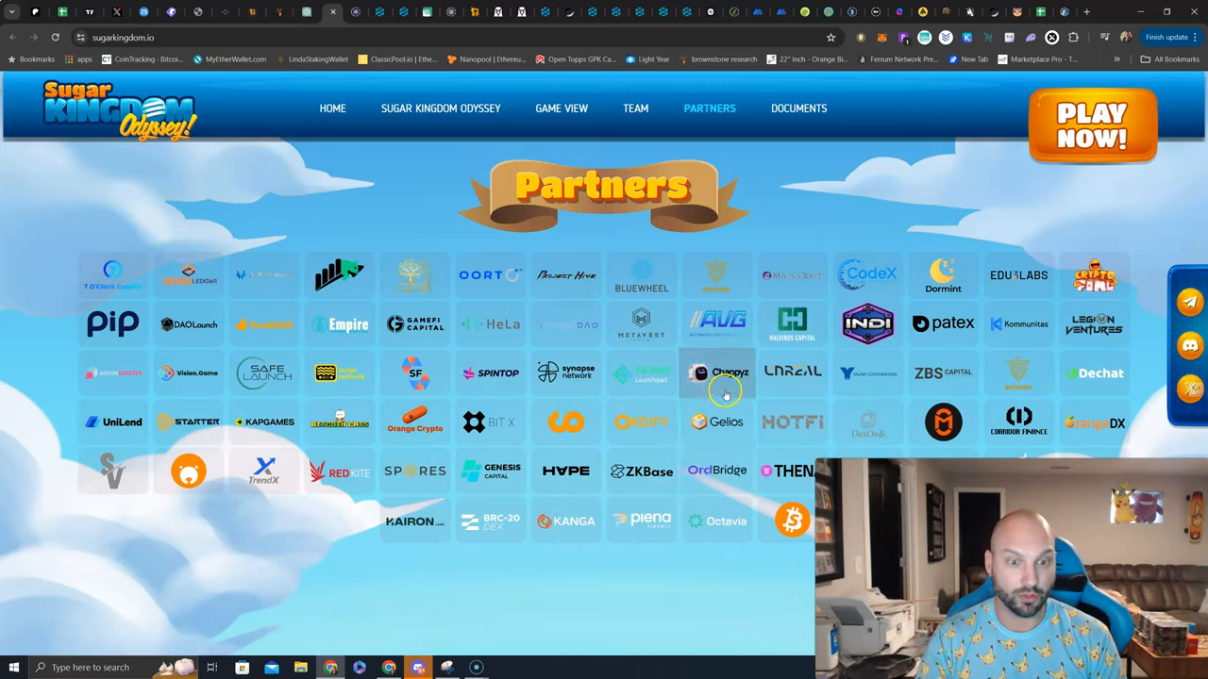
# Move from the Partners grid to the Documentation section with Tokenomics and Whitepaper.
pyautogui.click(797, 108)
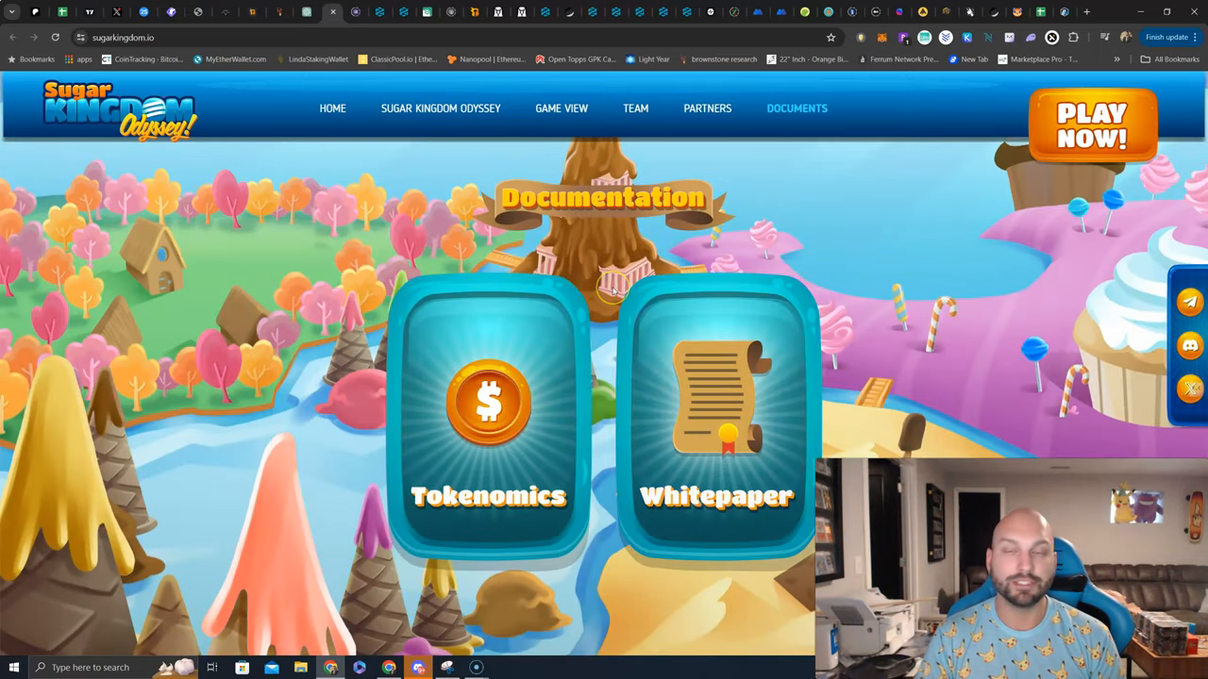
pyautogui.moveTo(581, 302)
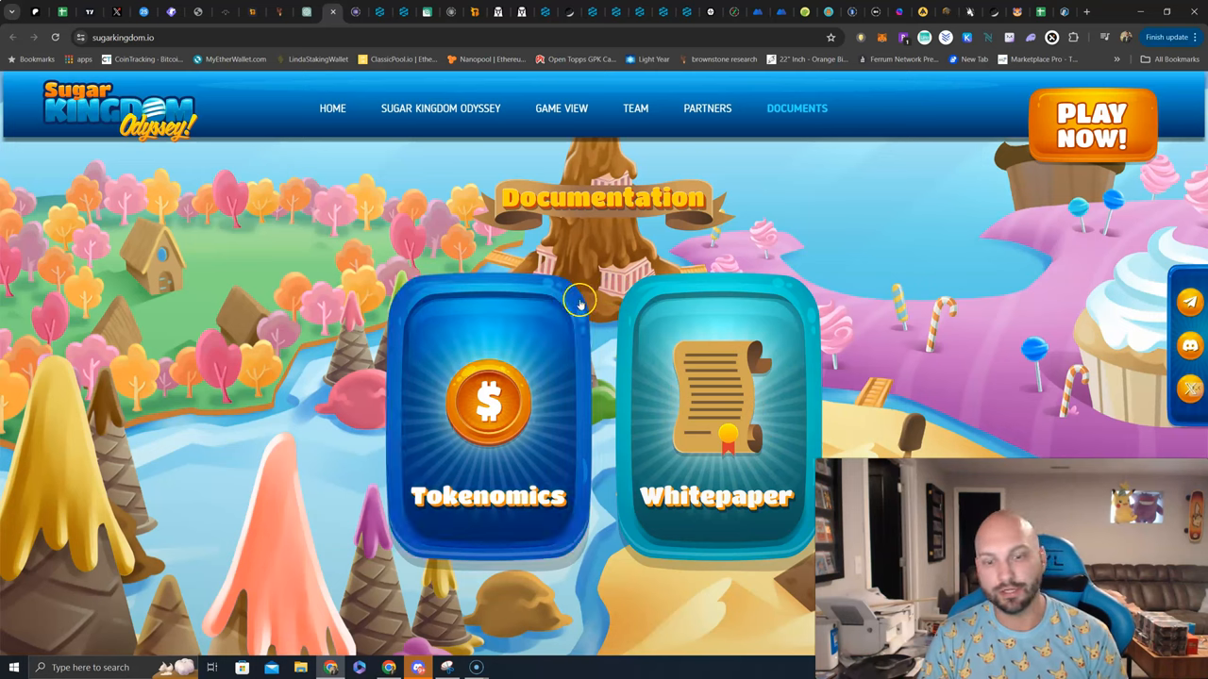
pyautogui.moveTo(611, 317)
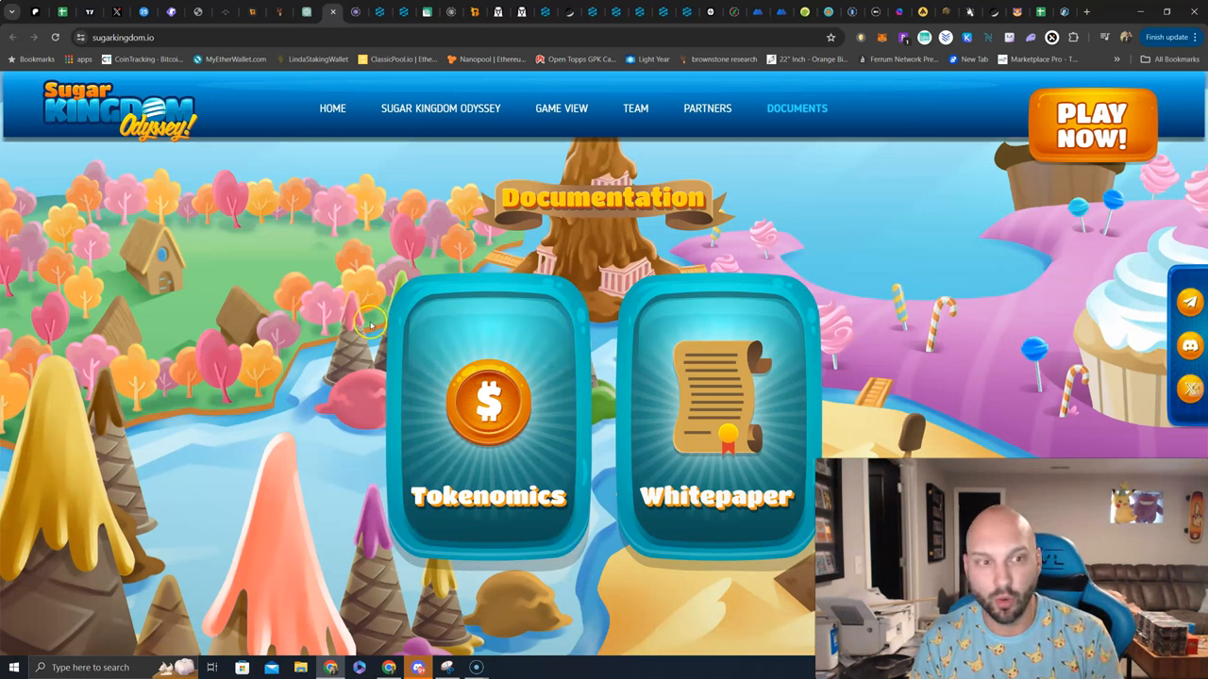
pyautogui.moveTo(755, 396)
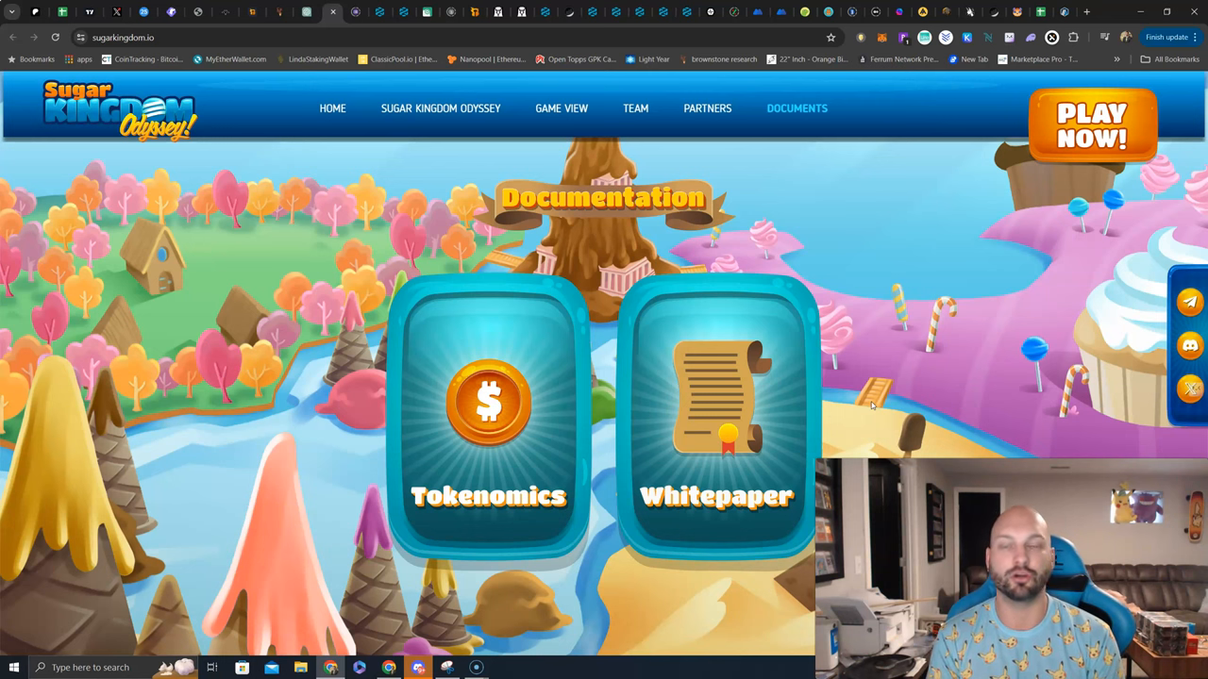
# Scroll past the Documentation section toward the website footer.
pyautogui.scroll(-3)
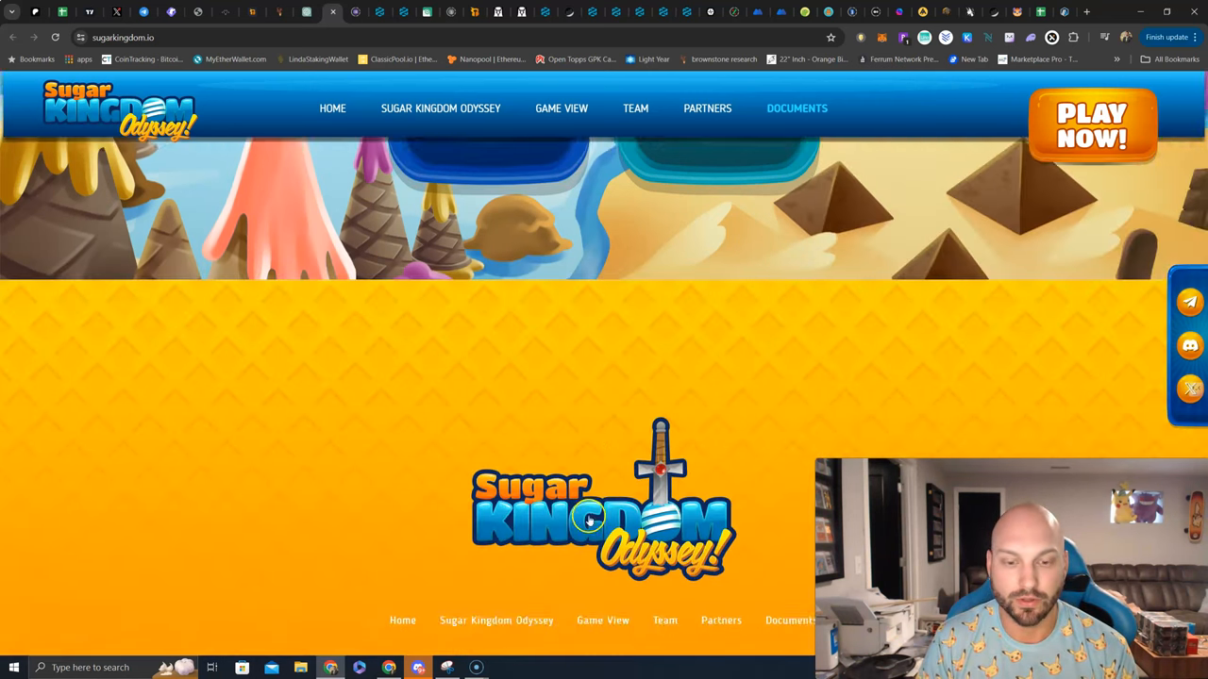
# Scroll down to the footer before returning to the X profile tab.
pyautogui.scroll(-3)
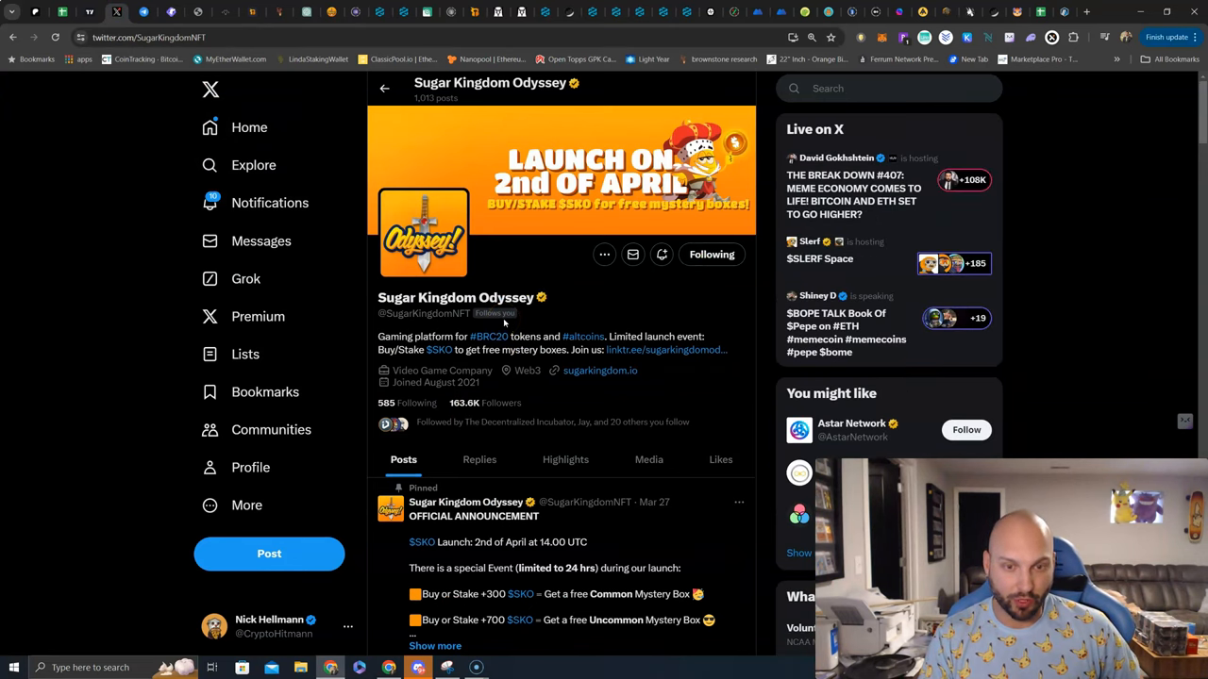
pyautogui.scroll(-3)
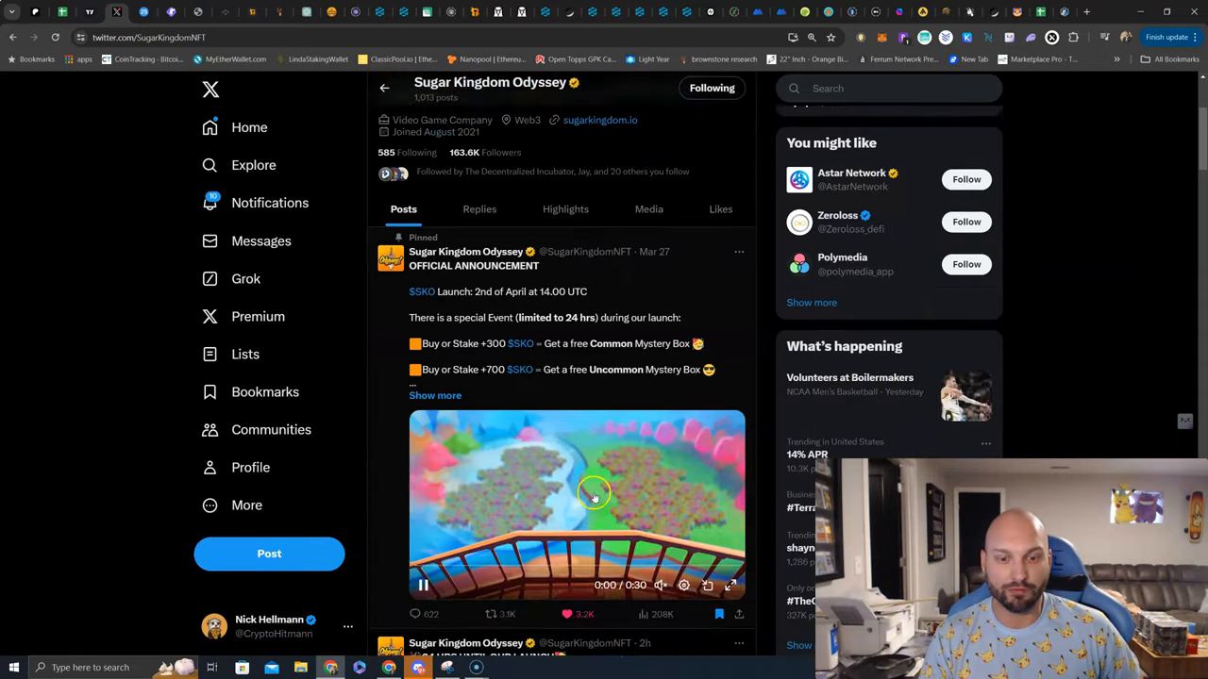
pyautogui.scroll(3)
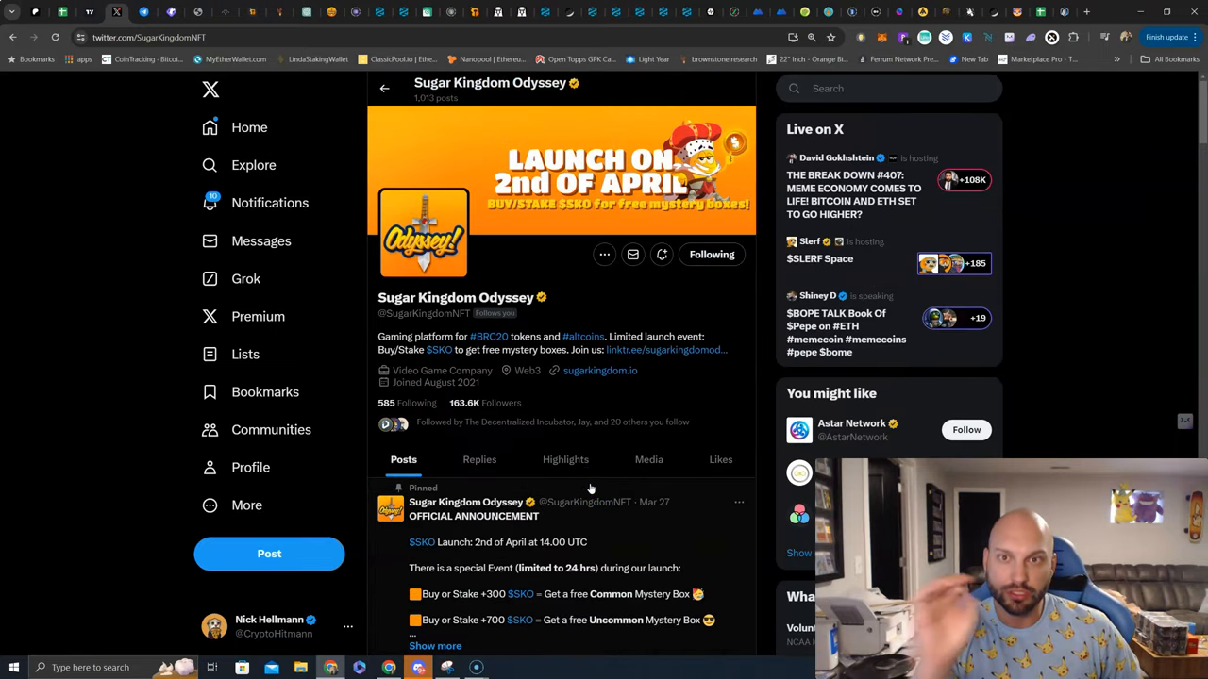
pyautogui.moveTo(566, 476)
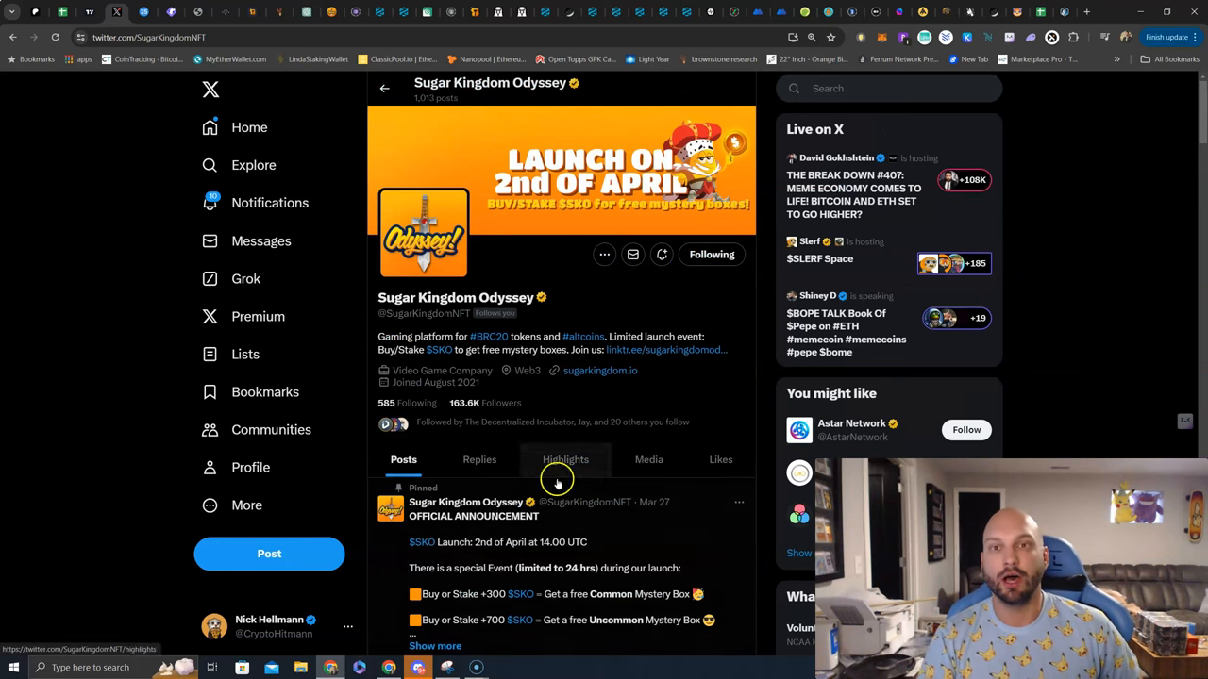
pyautogui.scroll(-3)
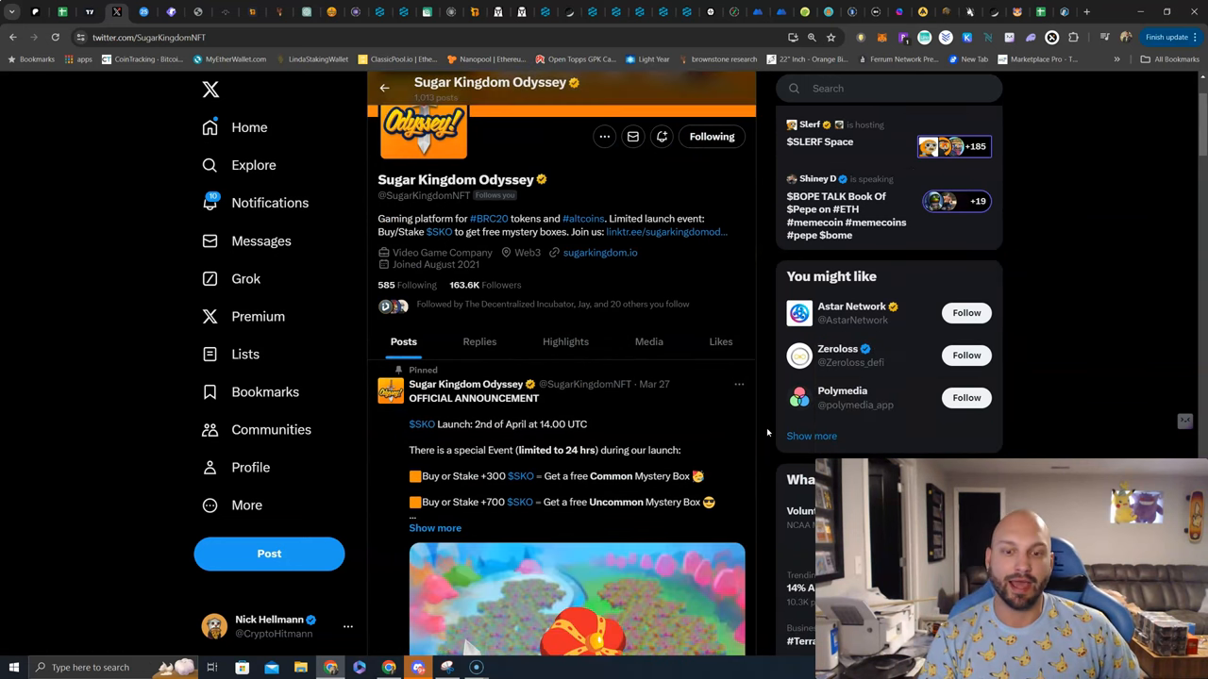
pyautogui.scroll(-3)
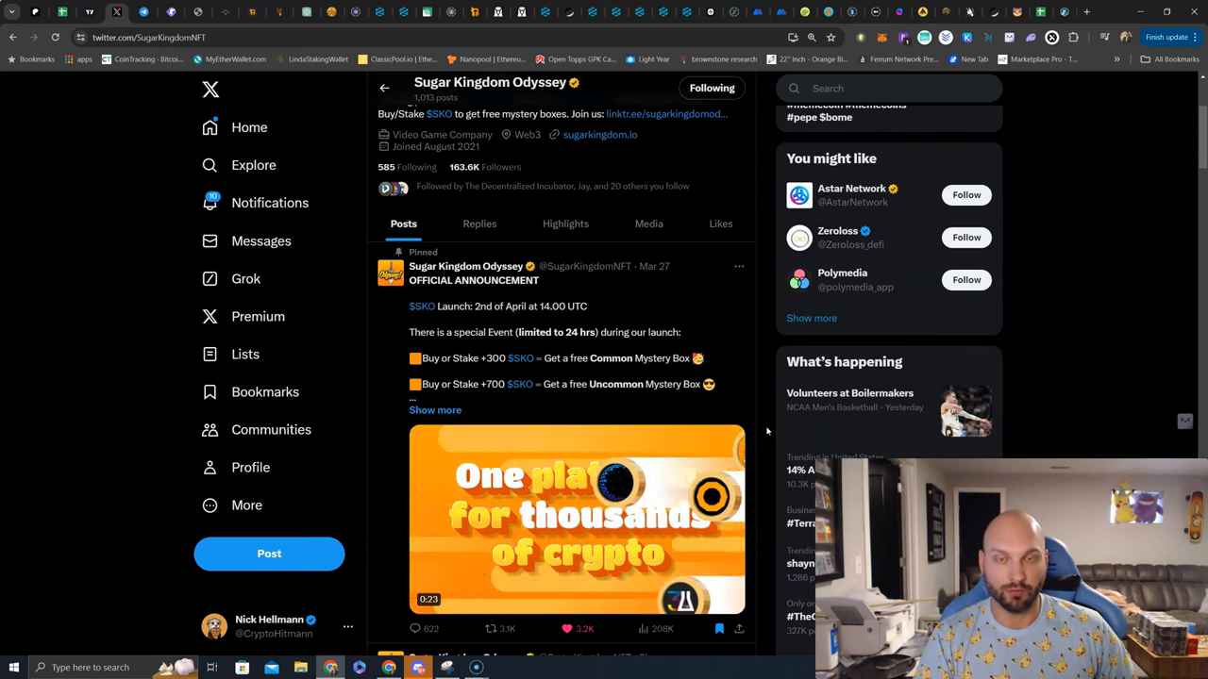
pyautogui.scroll(-3)
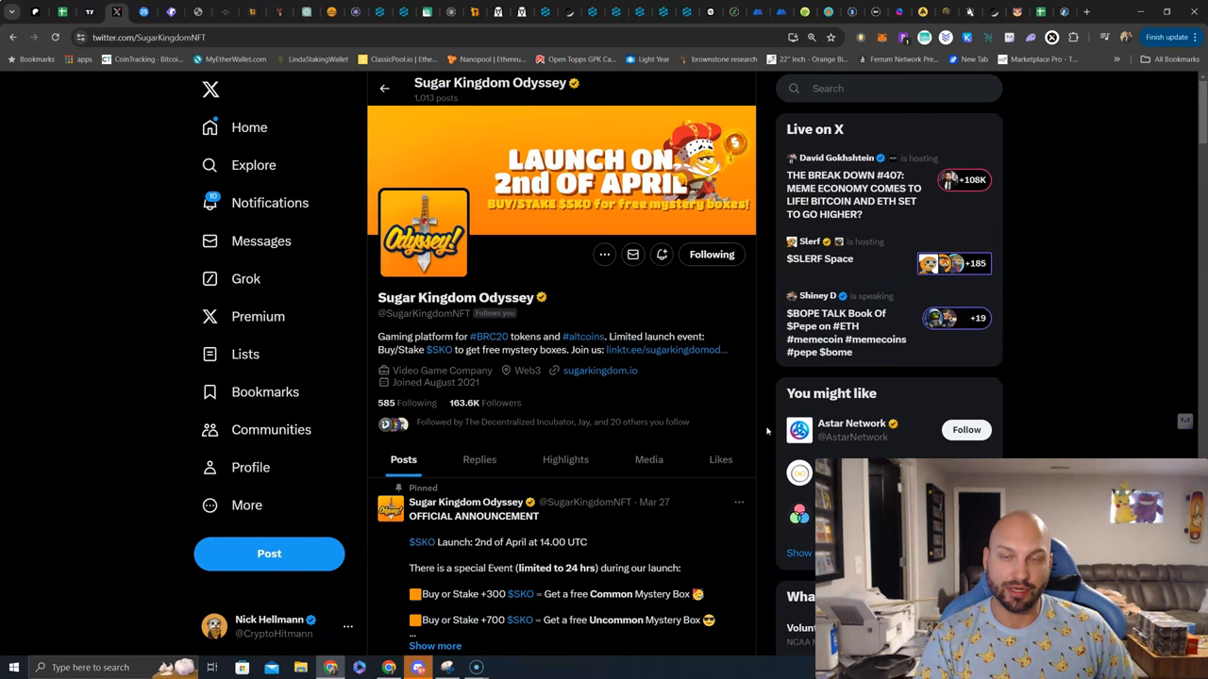